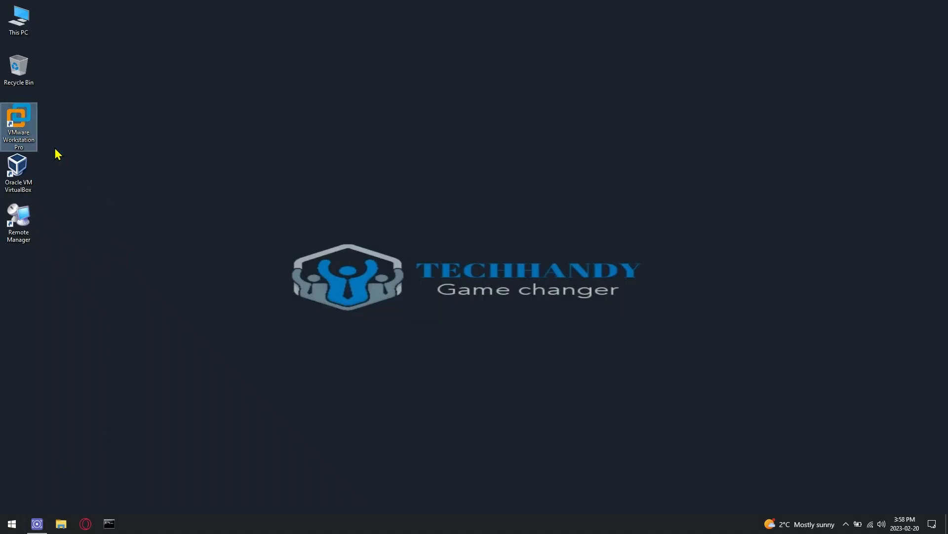
# Step: Launch VMware Workstation Pro and start a new VM from the Windows Server 2012 R2 ISO
pyautogui.doubleClick(18, 126)
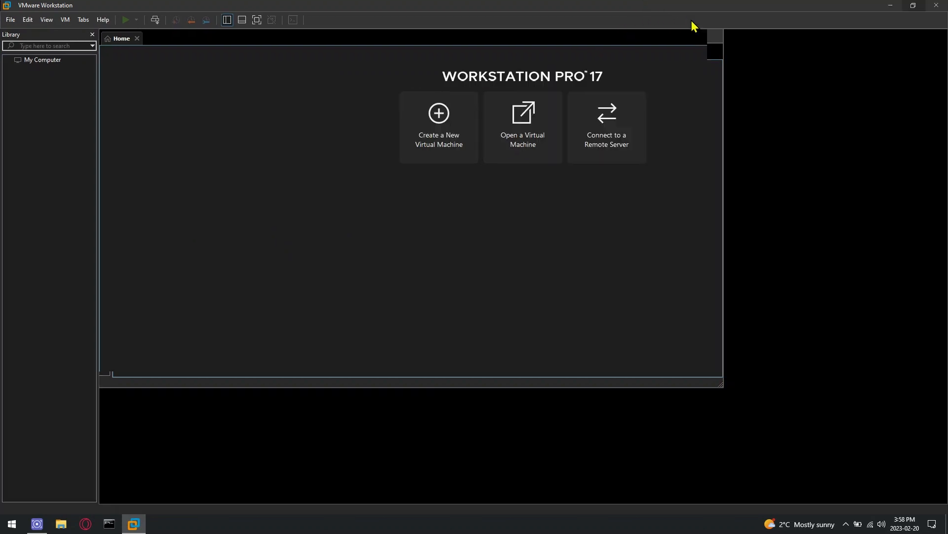
pyautogui.click(438, 121)
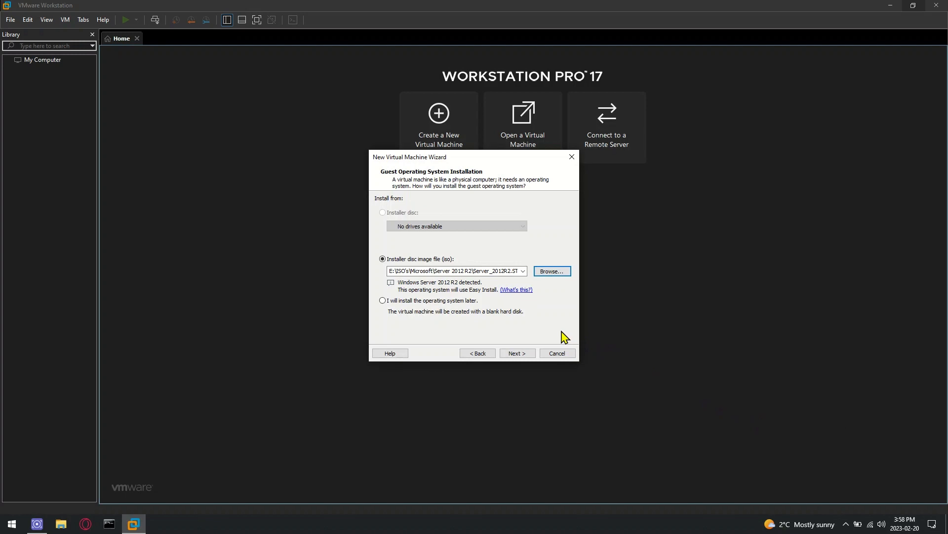
# Step: Choose Datacenter edition, full name Server-12R2 and a blank product key in Easy Install
pyautogui.click(517, 353)
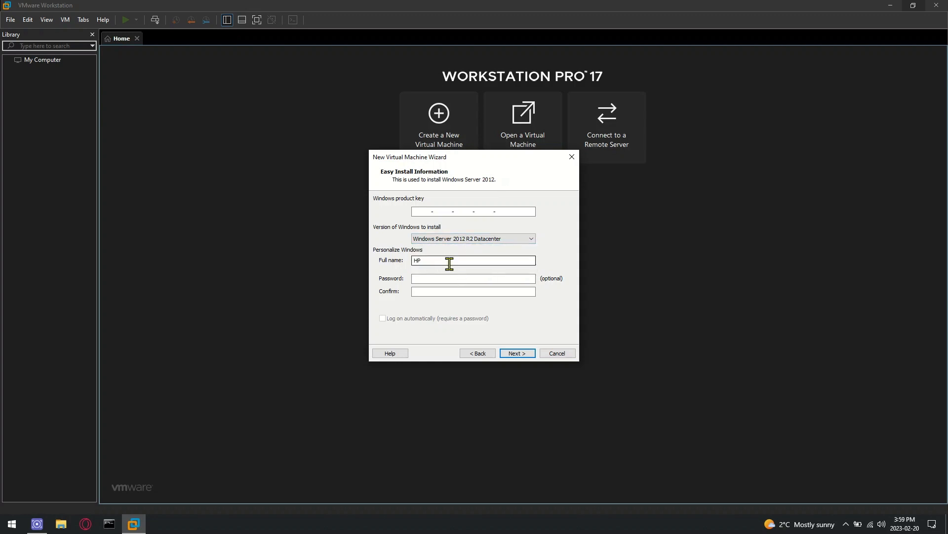
pyautogui.write('Server-12R2')
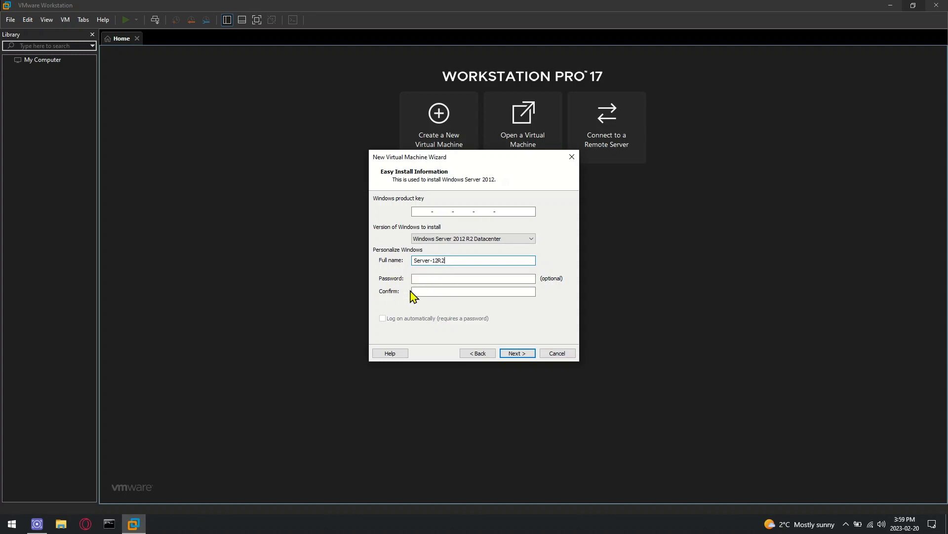
pyautogui.moveTo(517, 353)
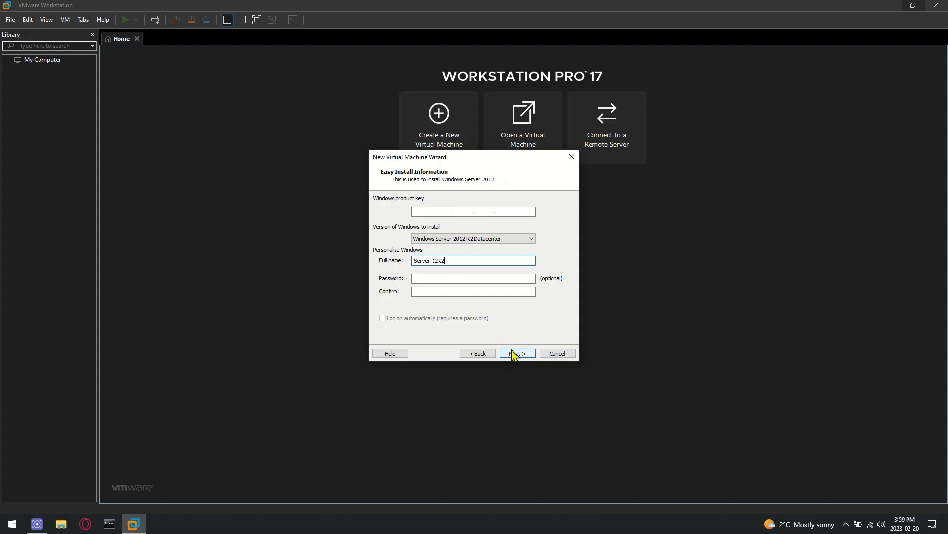
pyautogui.click(516, 353)
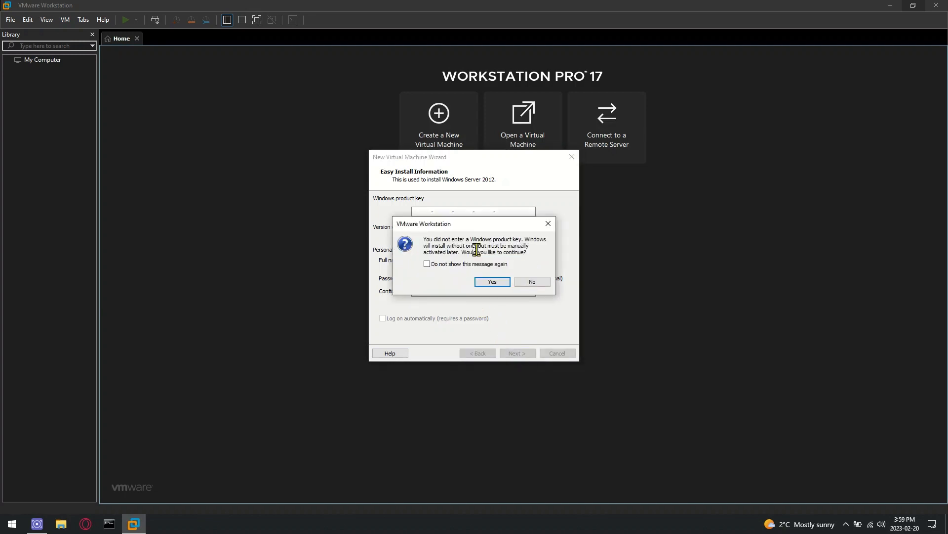
# Step: Accept no product key, name the VM SRV-12R2-01, and store it in D:\VMware VMs
pyautogui.click(491, 281)
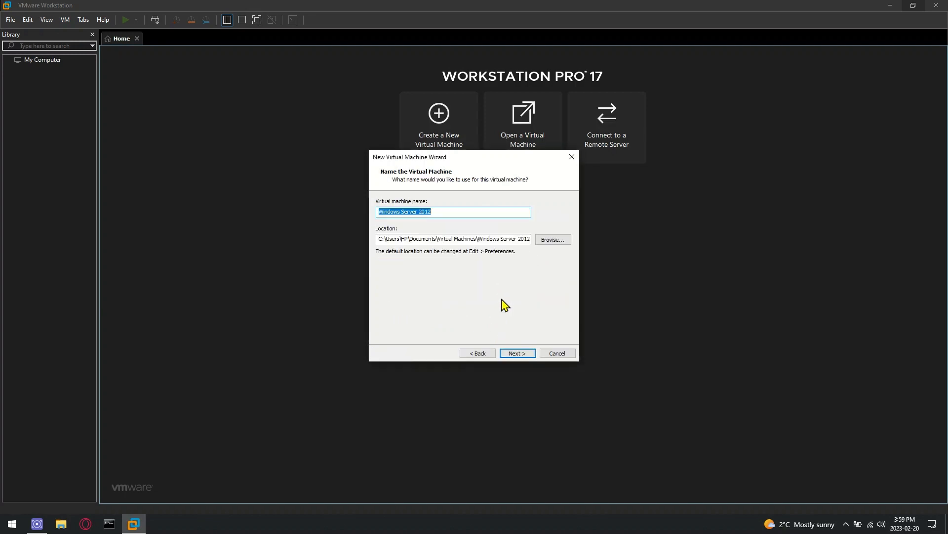
pyautogui.write('SRV-12R2-01')
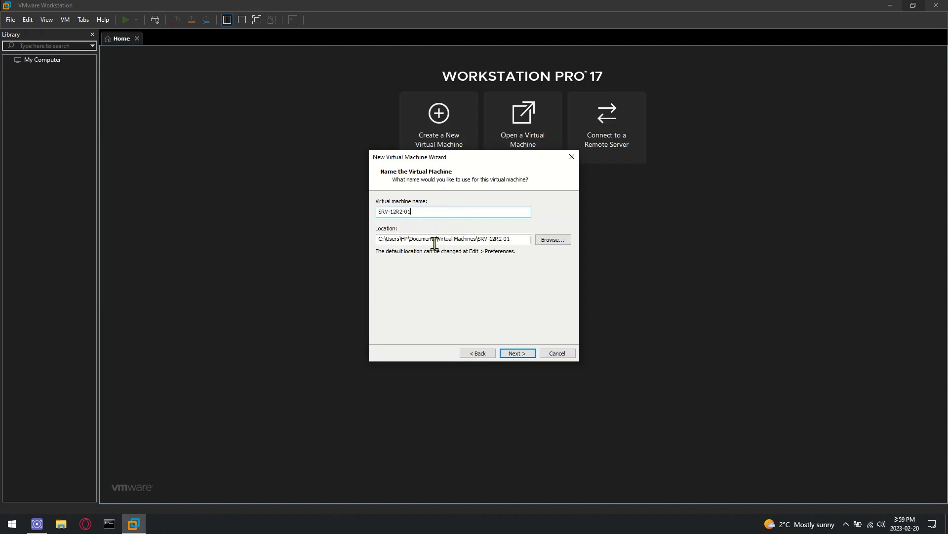
pyautogui.click(551, 239)
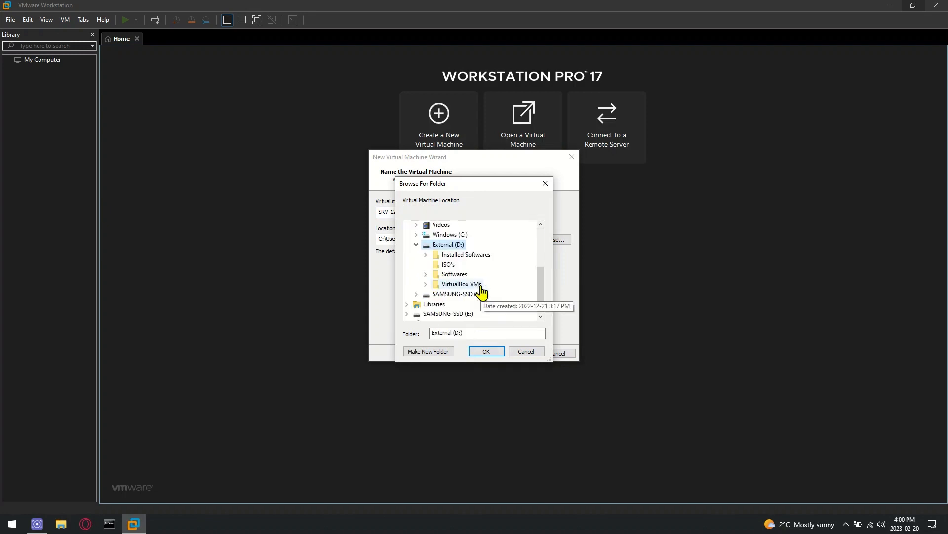
pyautogui.click(428, 351)
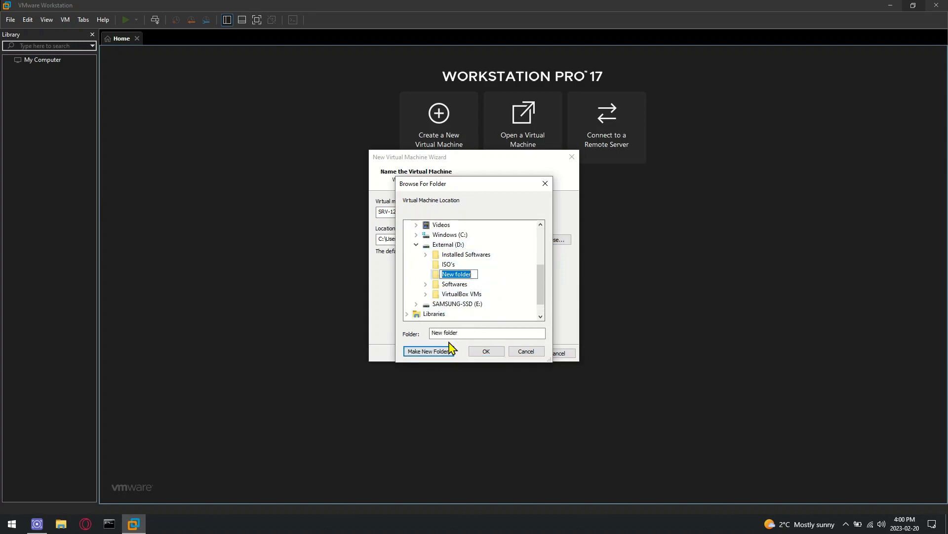
pyautogui.write('VMware VMs')
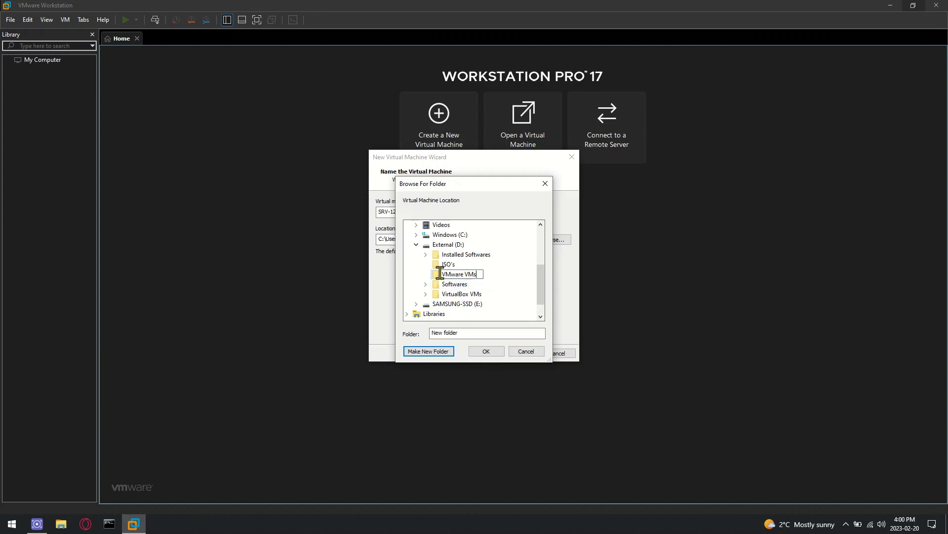
pyautogui.click(486, 351)
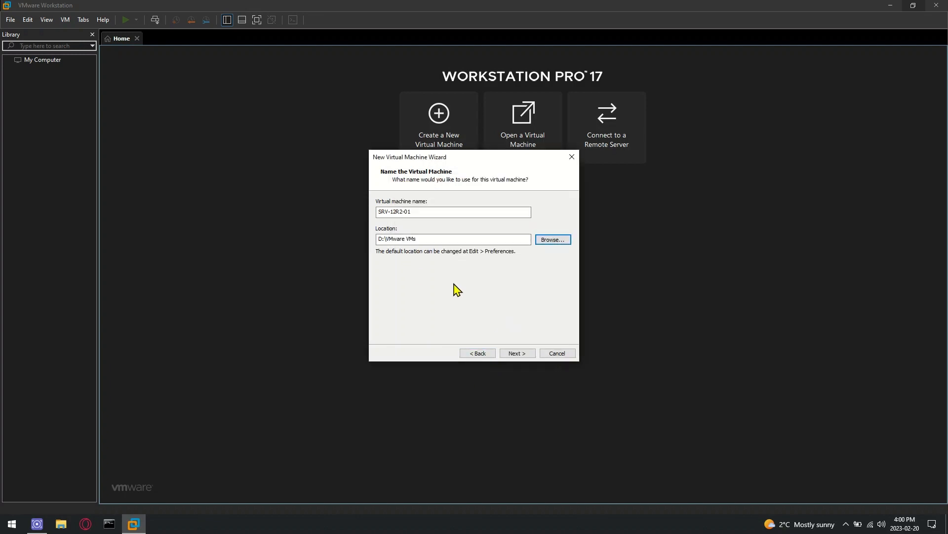
# Step: Set the virtual disk to 50 GB split into multiple files and reach the summary
pyautogui.click(517, 352)
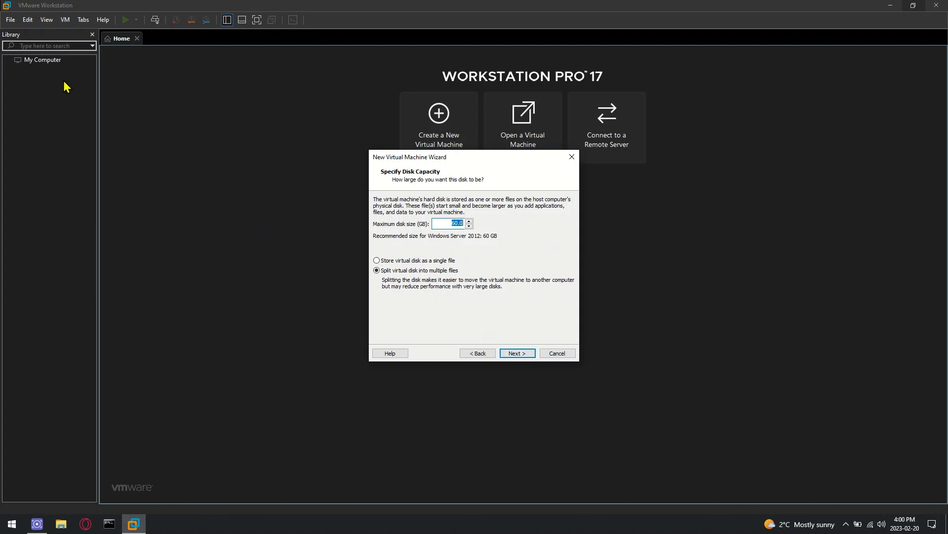
pyautogui.moveTo(492, 304)
pyautogui.write('50')
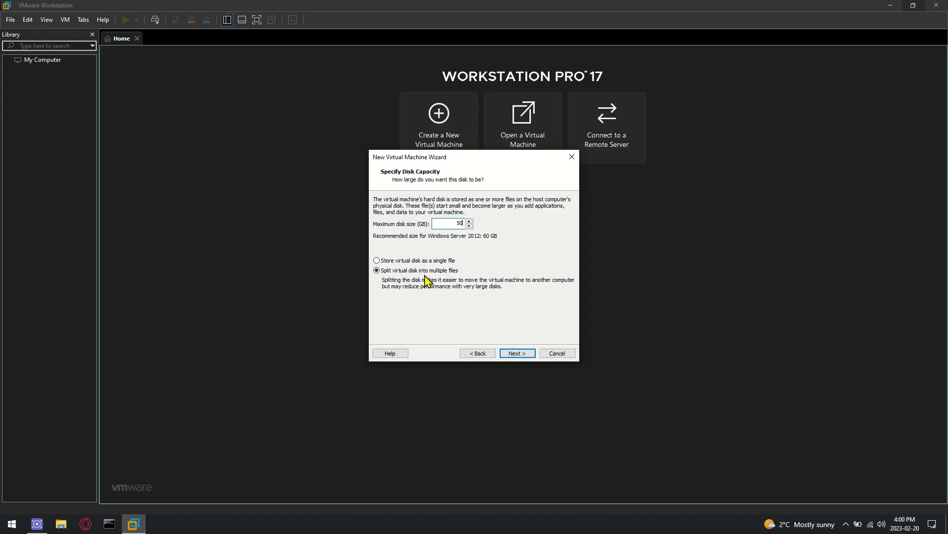
pyautogui.click(517, 352)
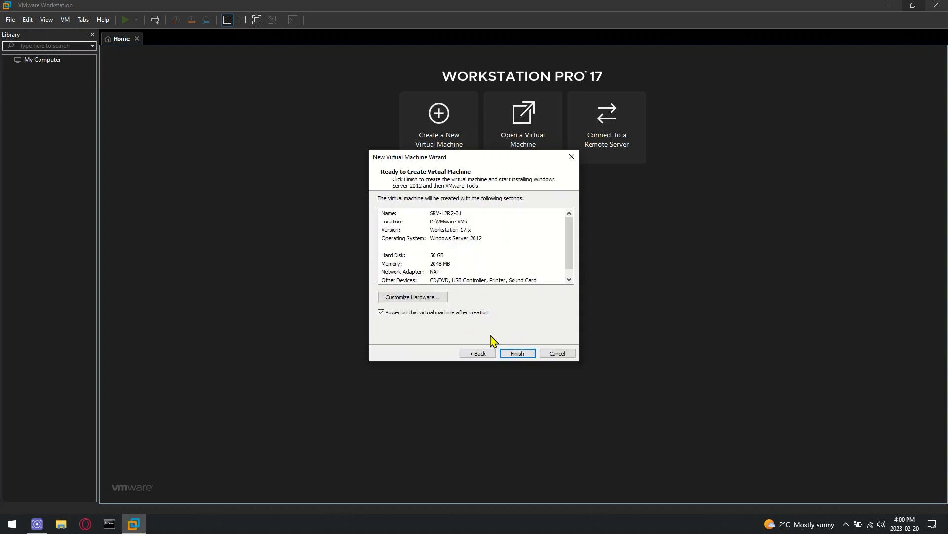
# Step: Customize hardware: adjust memory, use 2 processors, and set the network adapter to Bridged
pyautogui.click(413, 297)
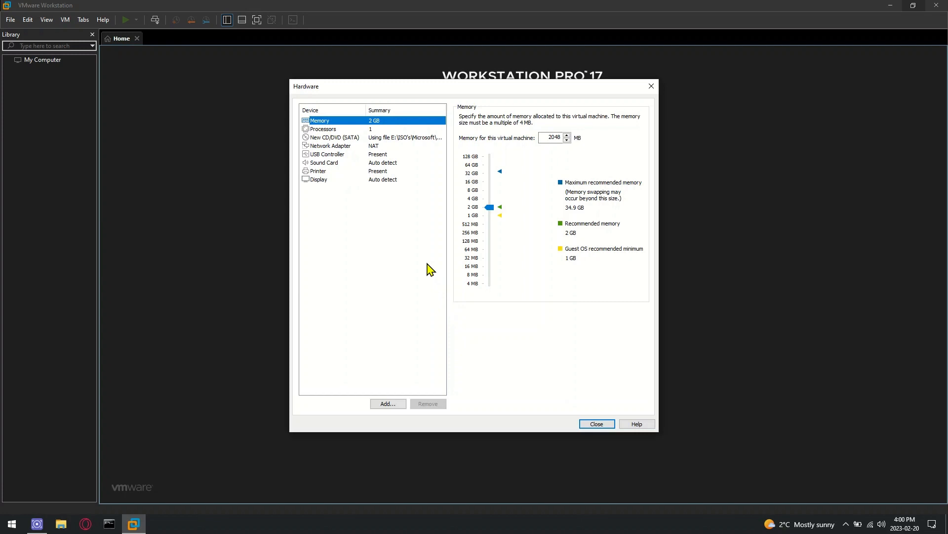
pyautogui.moveTo(490, 207); pyautogui.dragTo(490, 198)
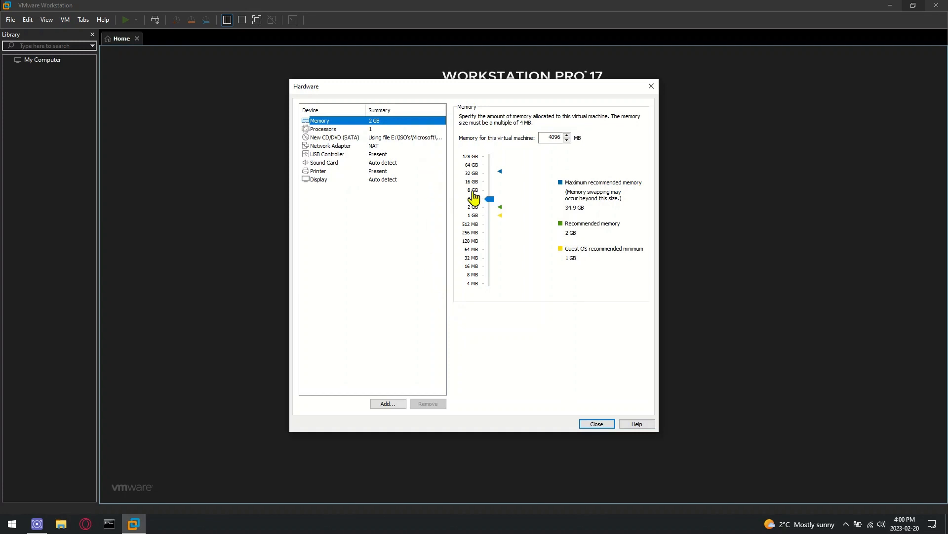
pyautogui.click(323, 129)
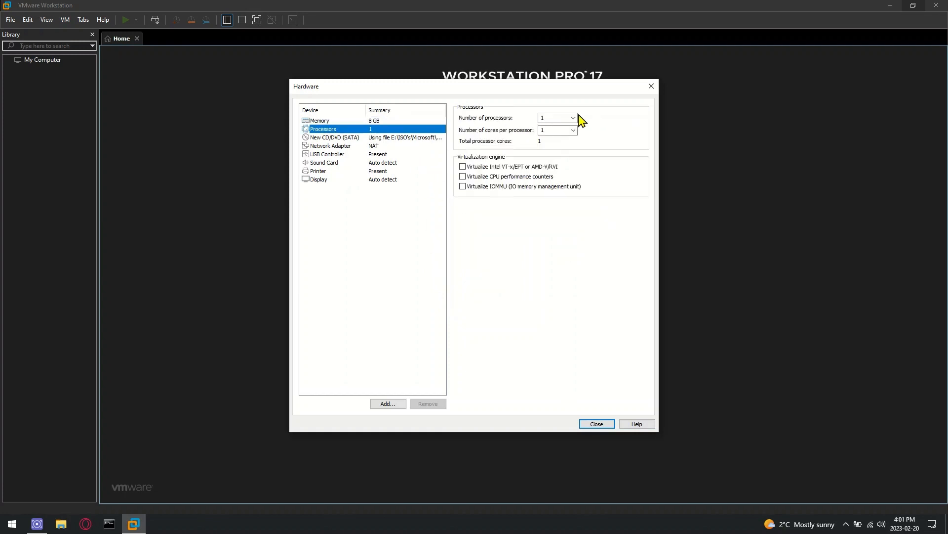
pyautogui.click(572, 118)
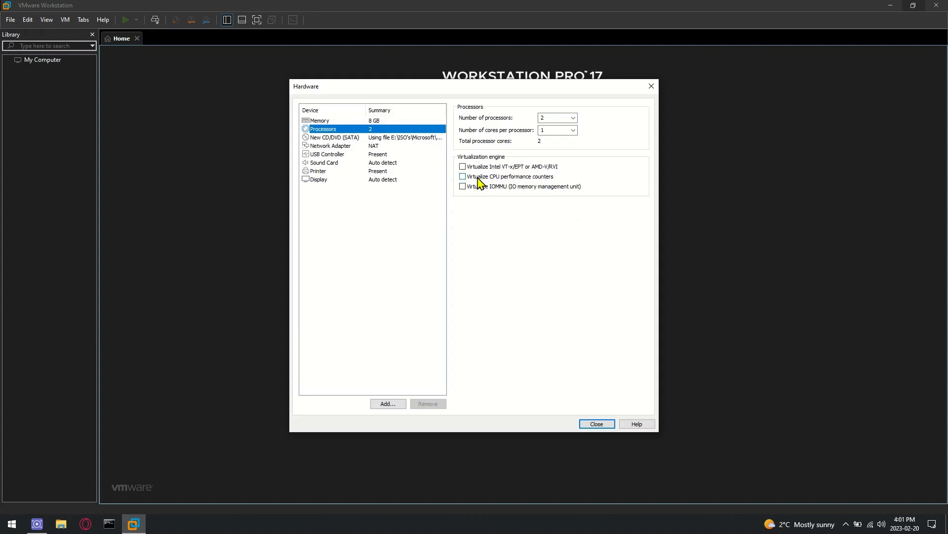
pyautogui.click(331, 145)
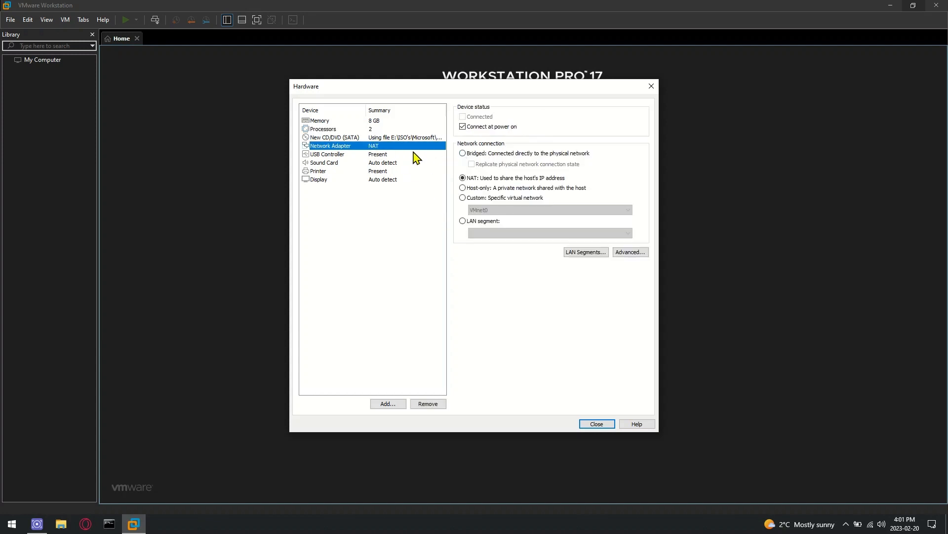
pyautogui.click(463, 153)
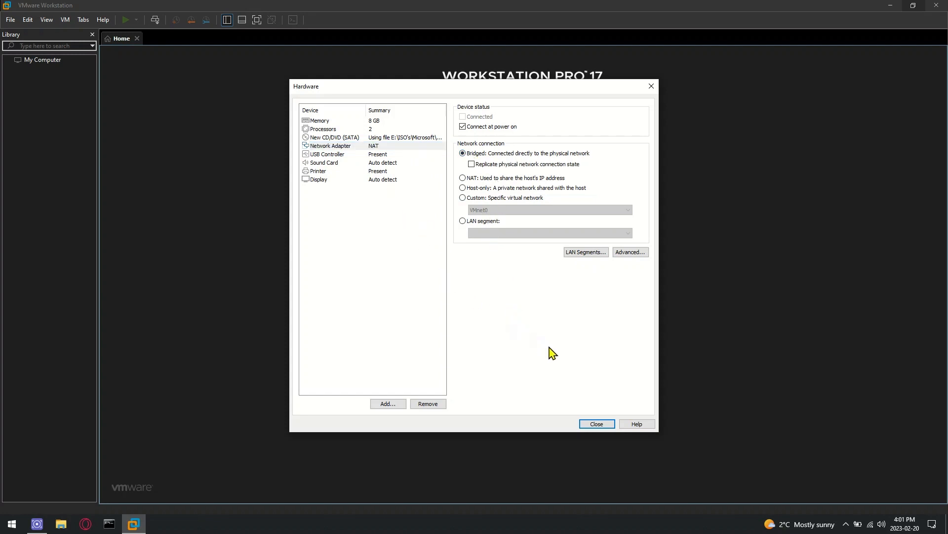
pyautogui.click(596, 423)
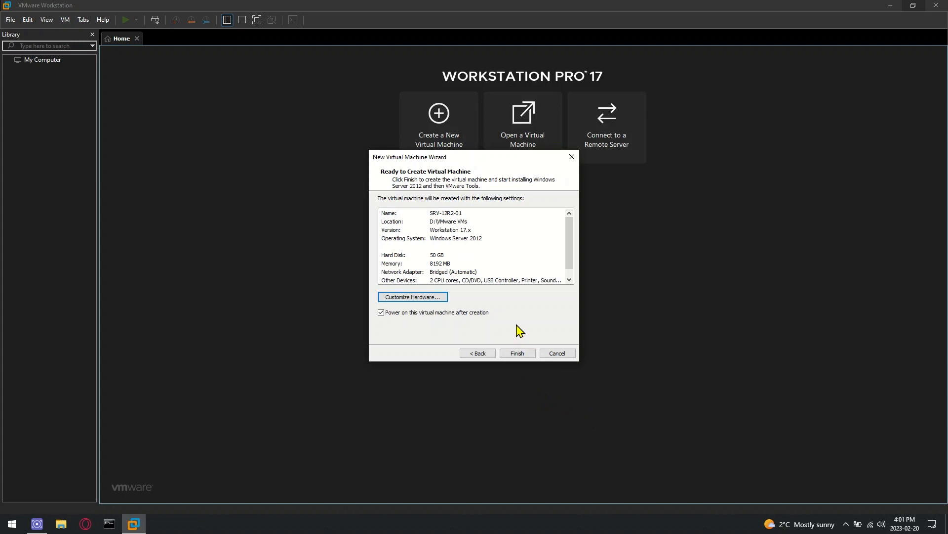
pyautogui.moveTo(498, 342)
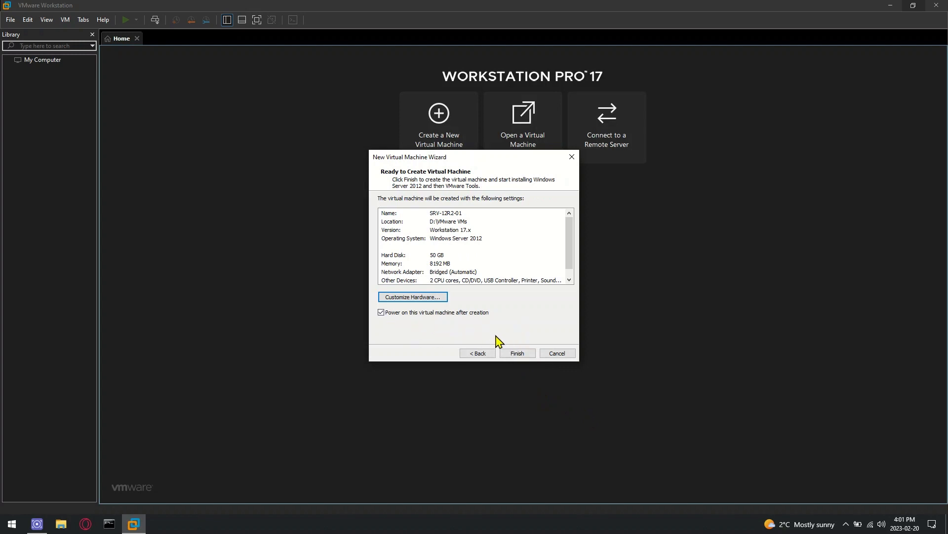
# Step: Finish and power on SRV-12R2-01, then choose the third Server 2012 R2 edition in Setup
pyautogui.click(517, 353)
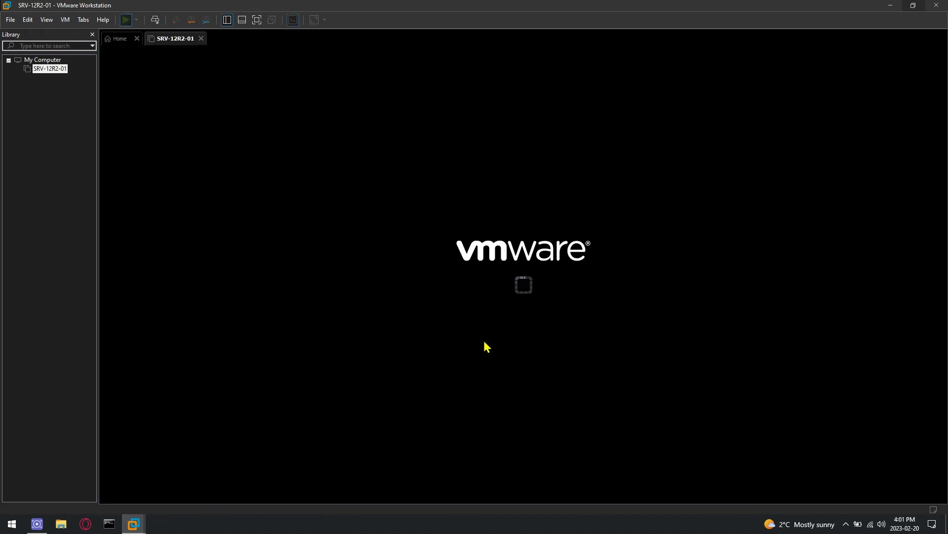
pyautogui.click(125, 20)
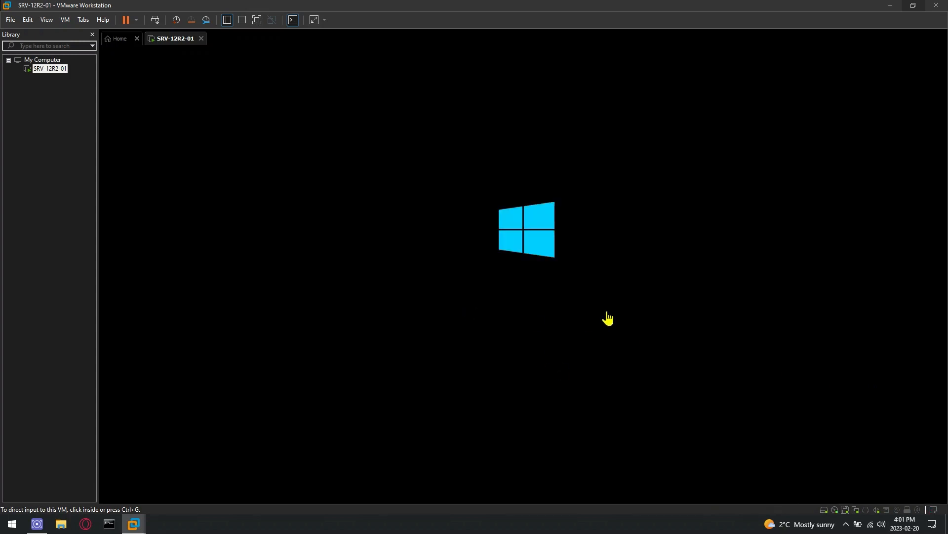
pyautogui.moveTo(584, 314)
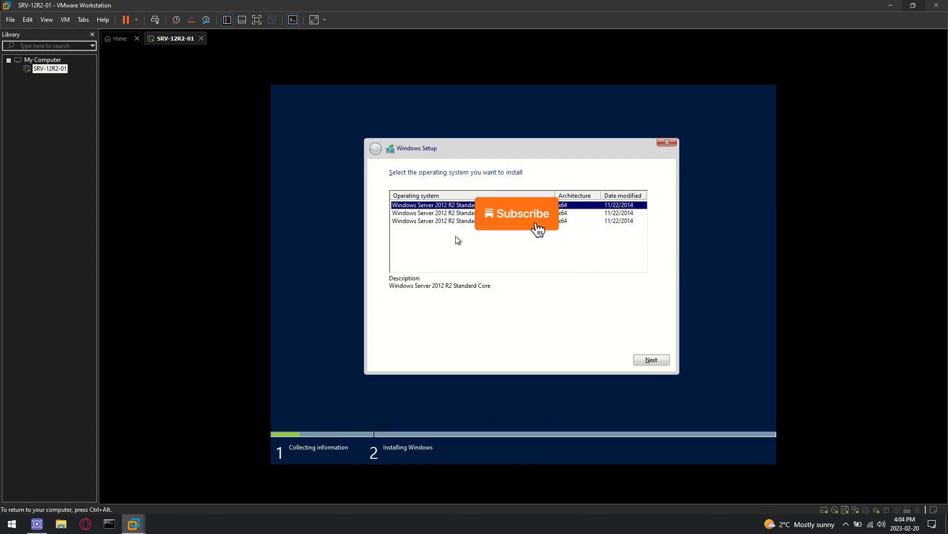
pyautogui.click(432, 221)
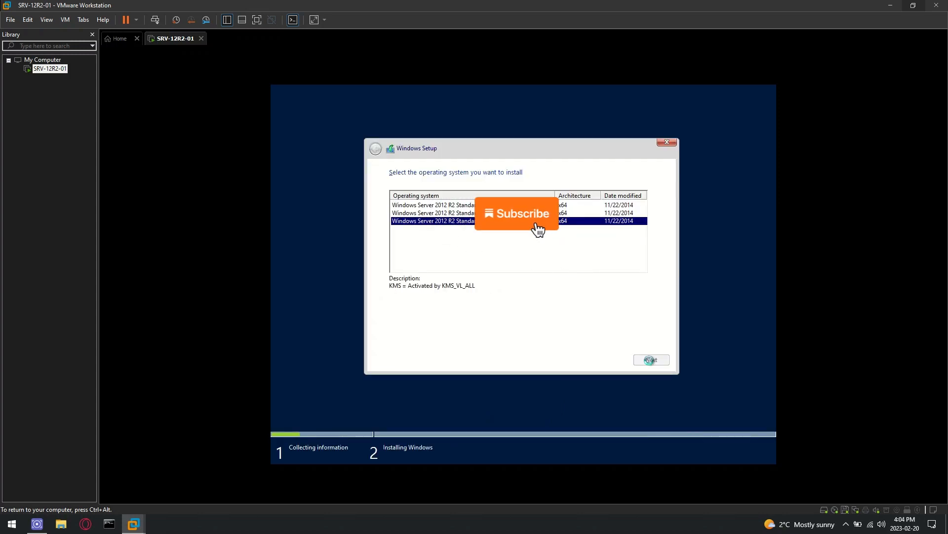
pyautogui.click(651, 359)
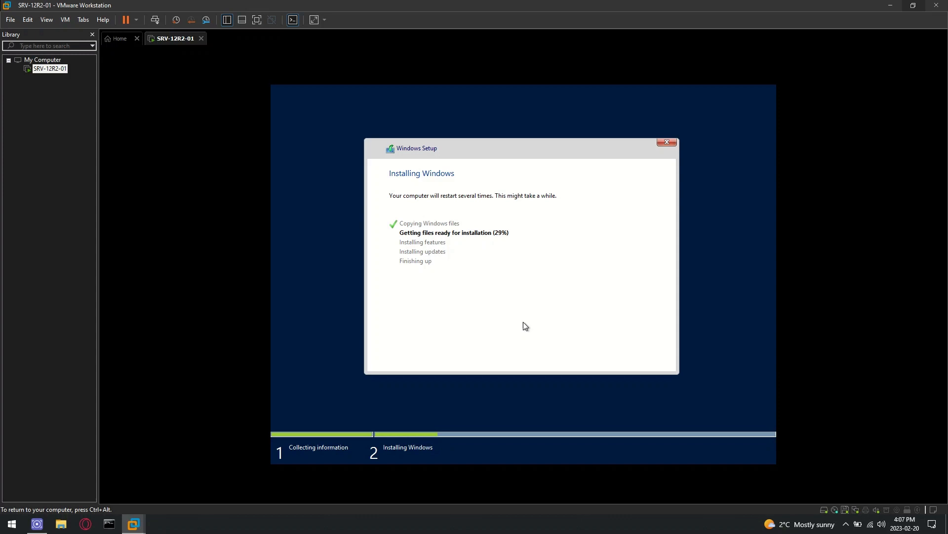
pyautogui.moveTo(601, 361)
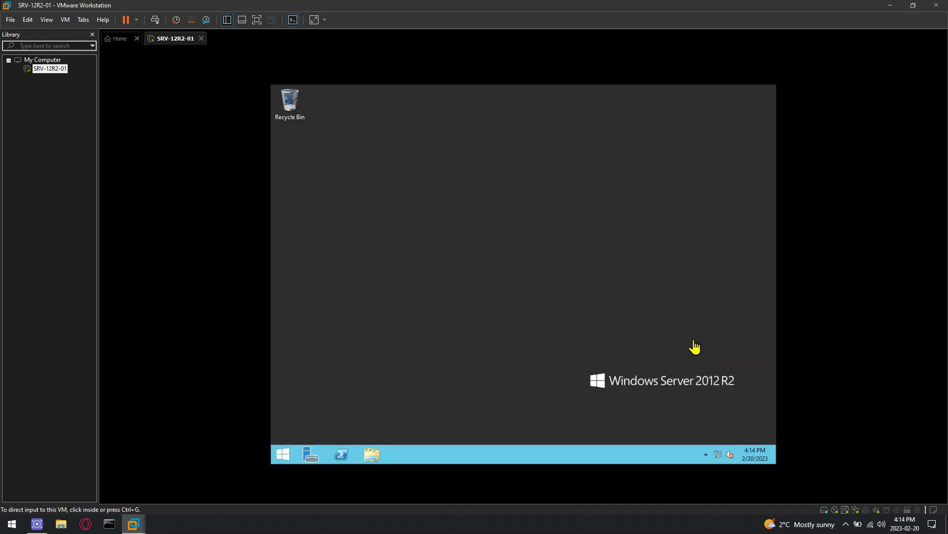
# Step: Open Server Manager, confirm the Eastern Time (US & Canada) time zone, then check the VM menu
pyautogui.click(310, 453)
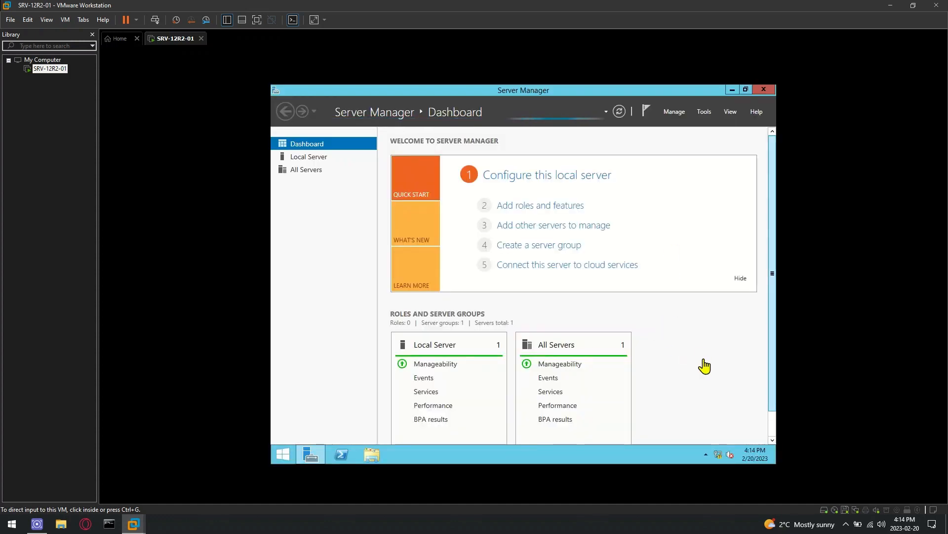
pyautogui.click(283, 454)
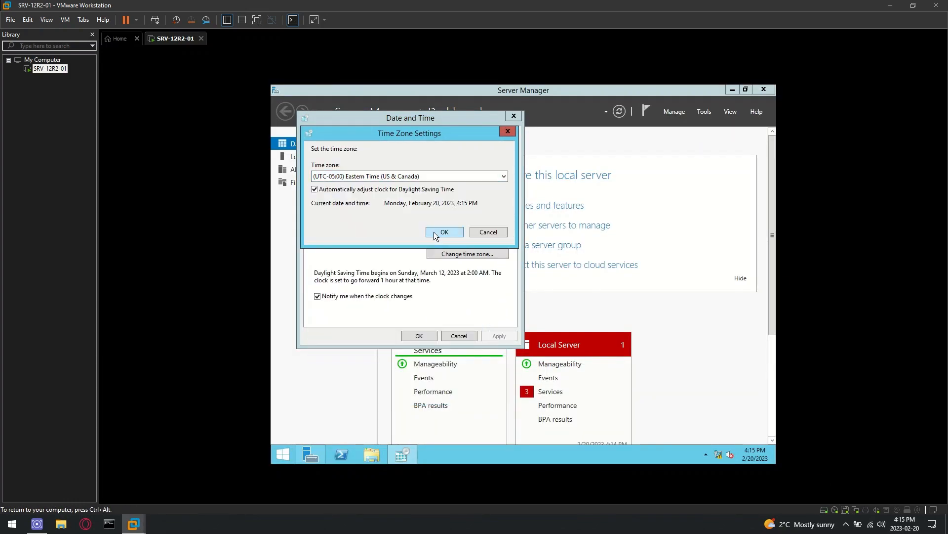
pyautogui.click(444, 232)
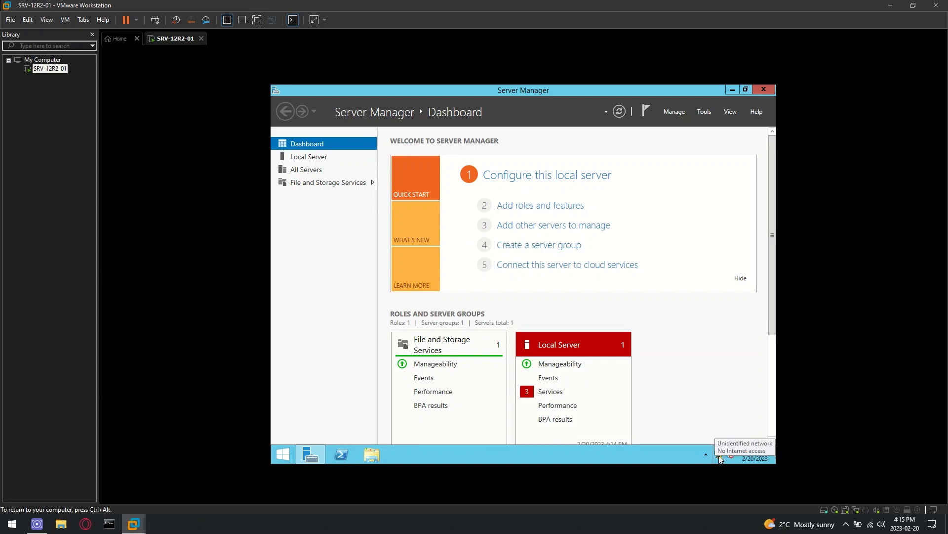
pyautogui.click(64, 19)
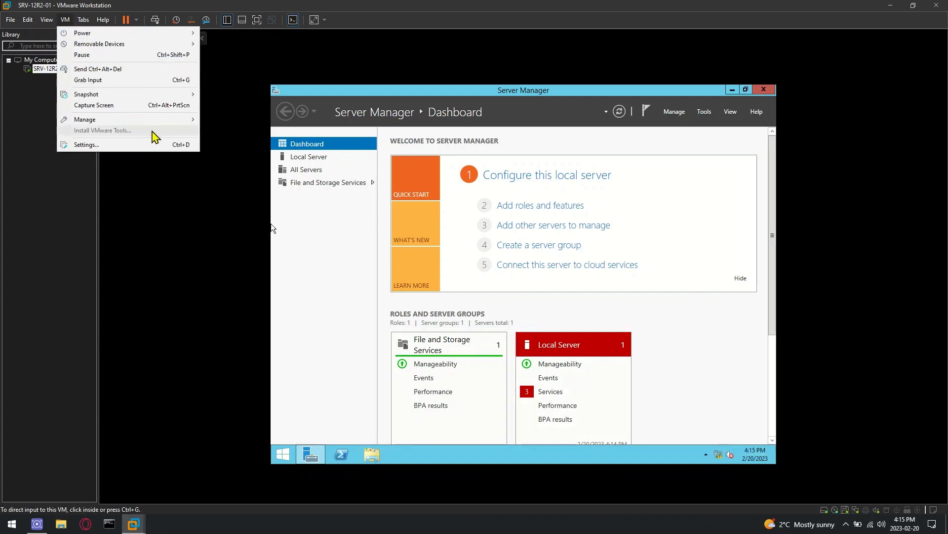
pyautogui.click(442, 405)
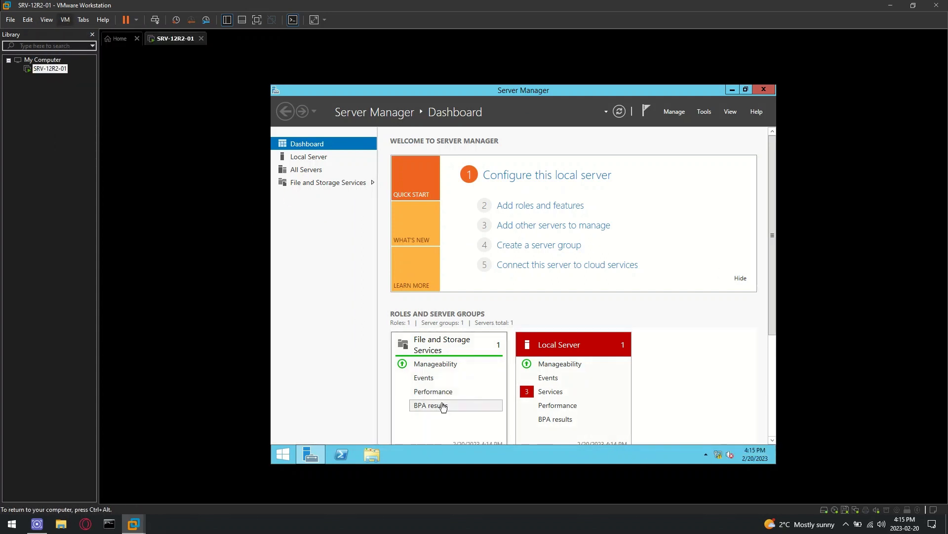